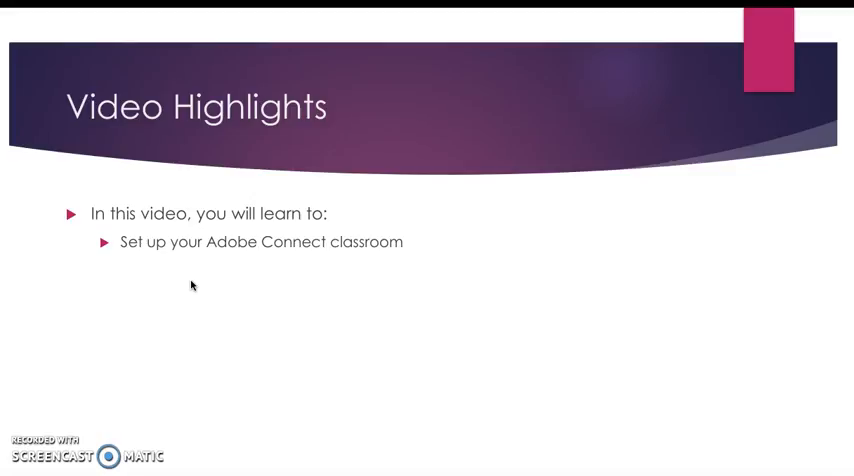
Advance past the Video Highlights slide to reach the Adobe Connect home page
left_click(184, 288)
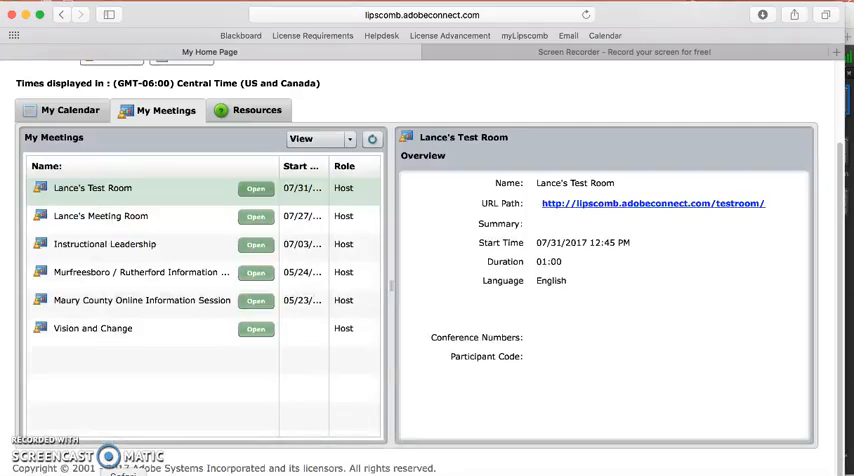
scroll("up", 3)
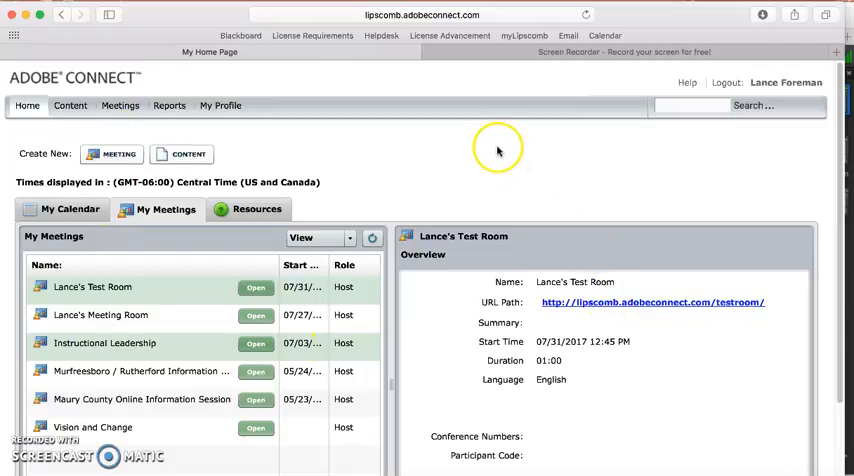
mouse_move(447, 302)
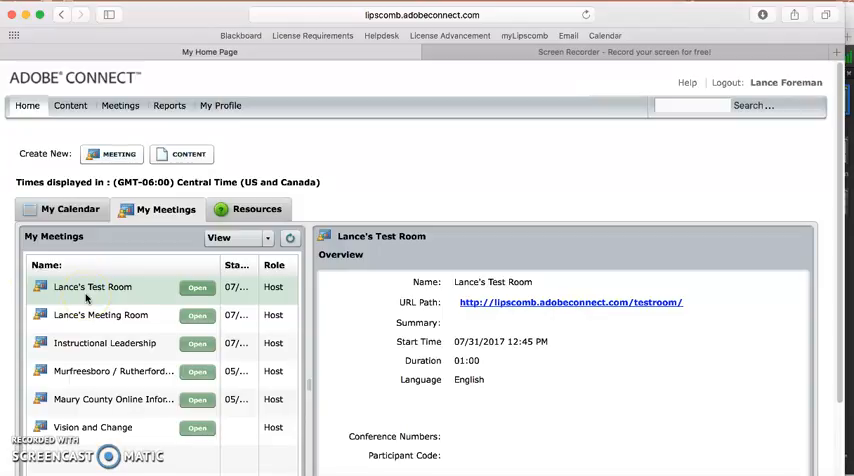
mouse_move(310, 383)
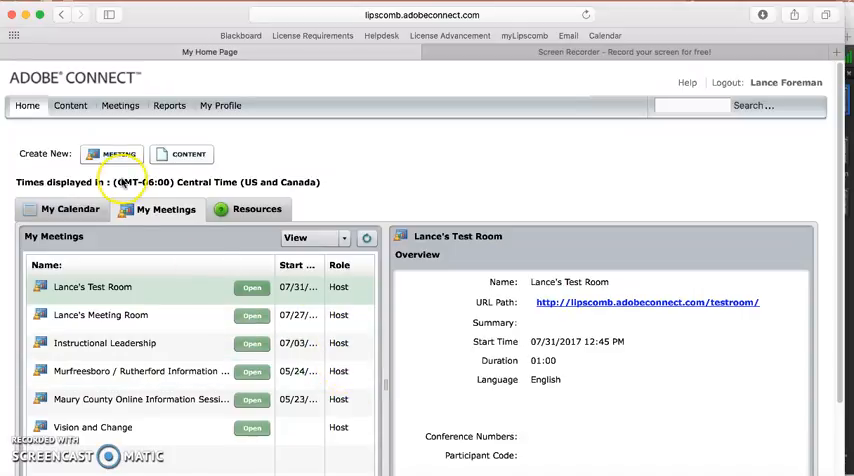
Start a new meeting from Create New and name it 'Forman Vision and Change'
left_click(112, 153)
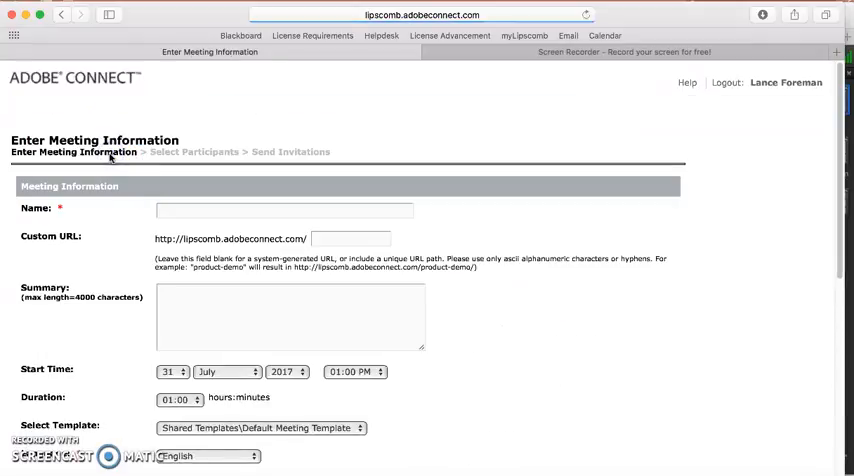
left_click(283, 210)
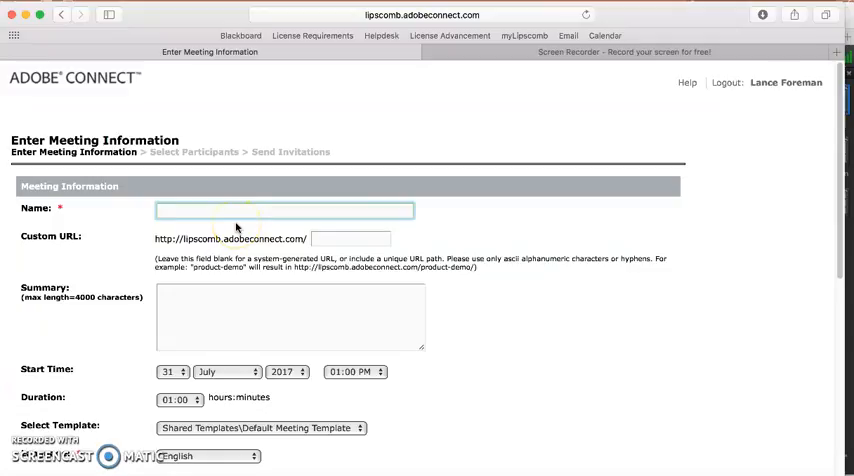
left_click(285, 210)
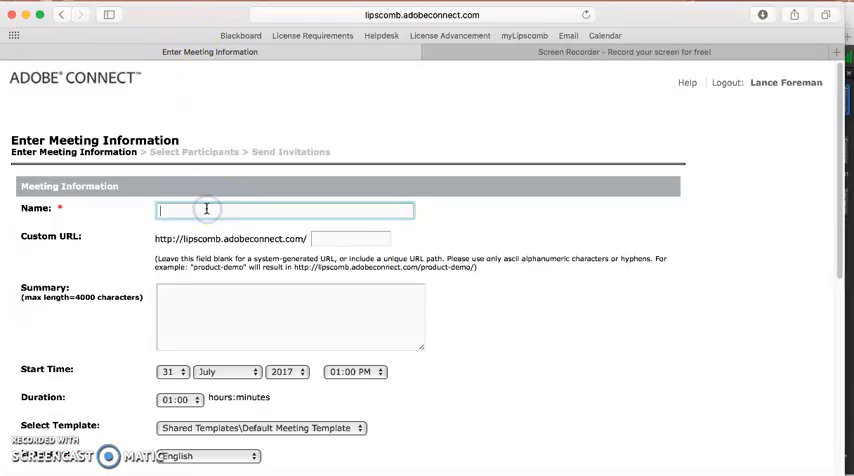
type("Formal")
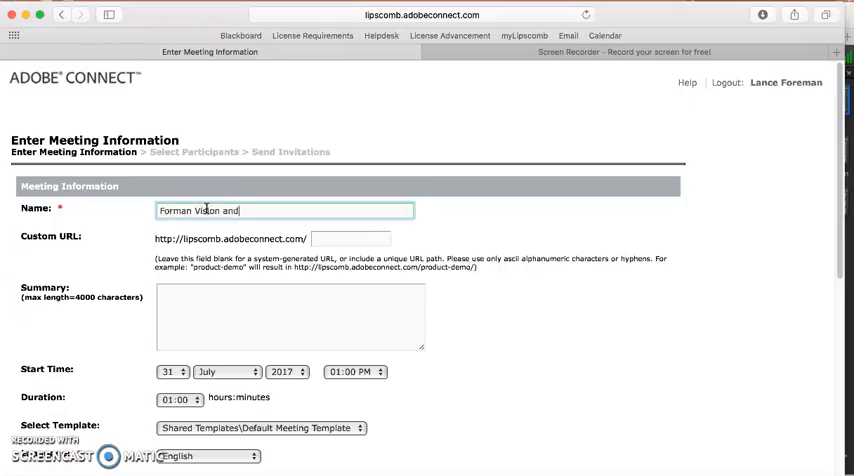
type("Change")
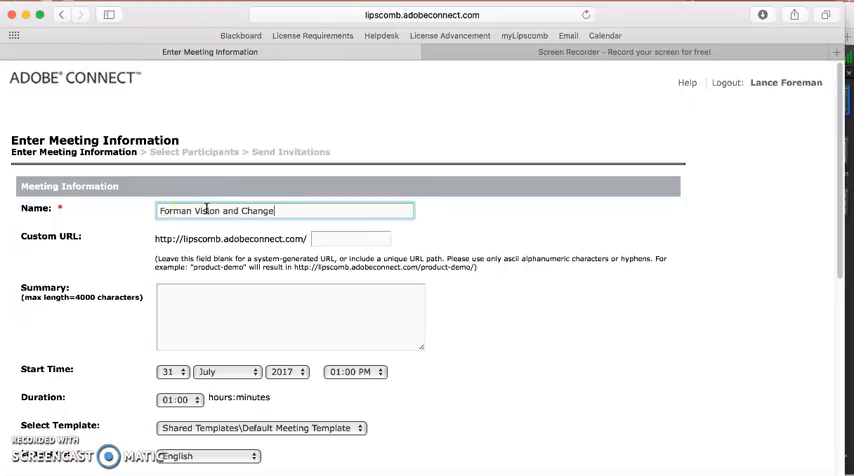
double_click(172, 210)
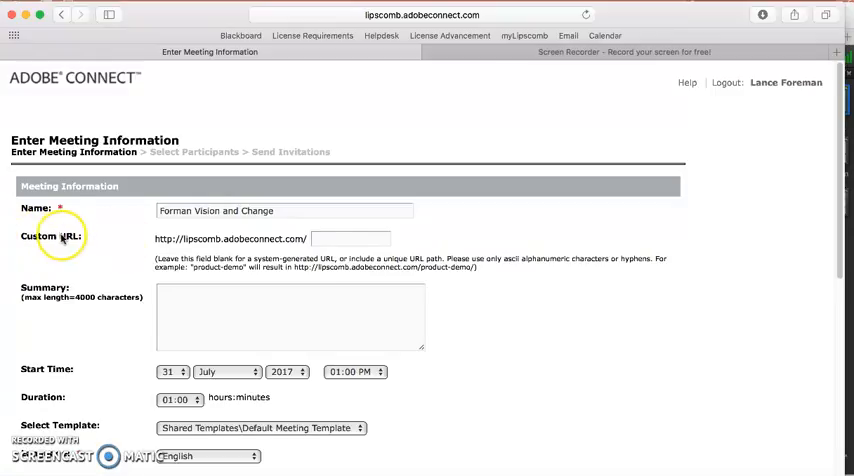
Enter 'forman' as the meeting's custom URL
left_click(350, 238)
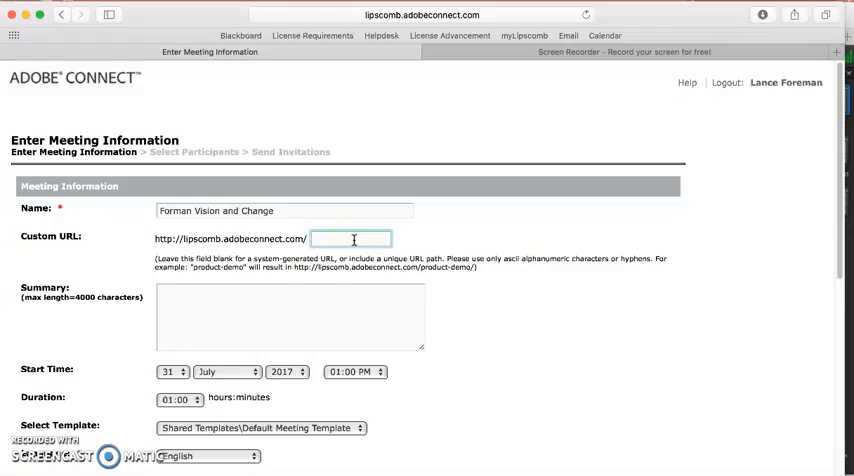
type("forman")
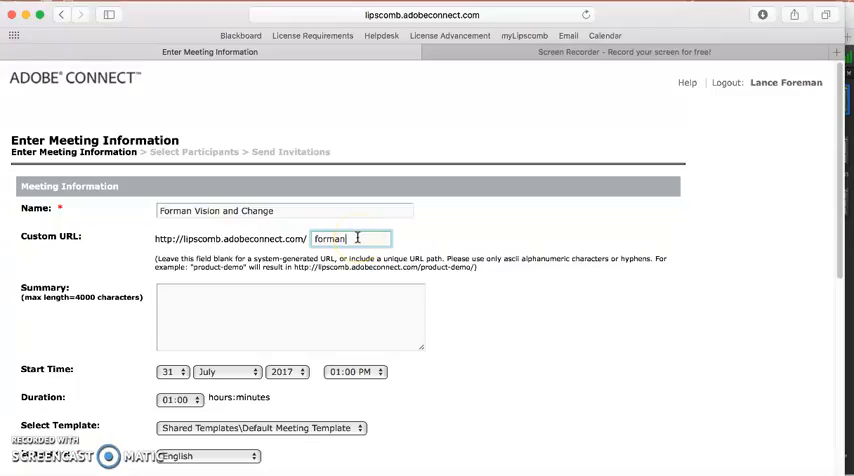
mouse_move(278, 247)
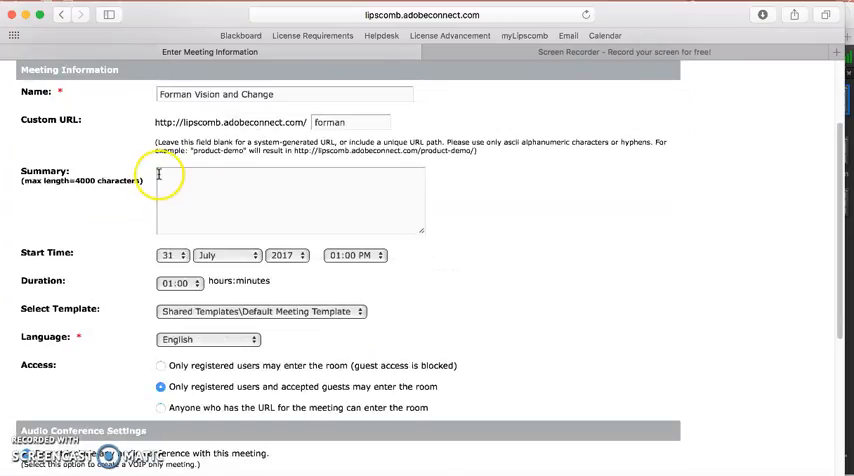
scroll("down", 3)
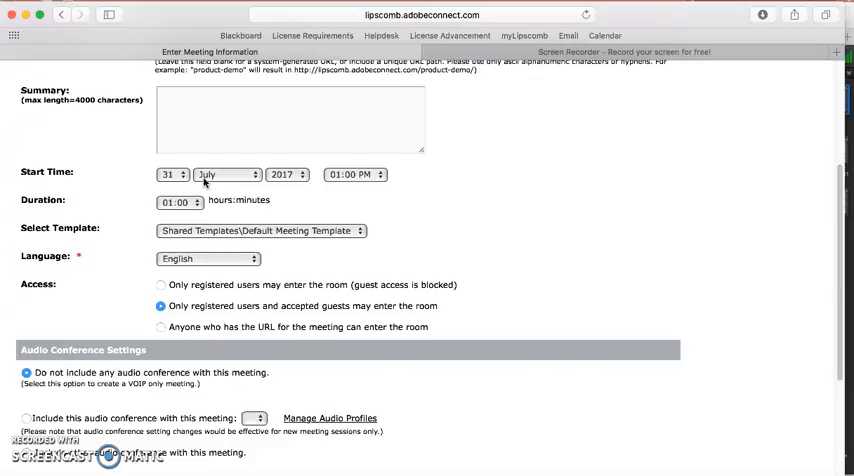
left_click(222, 174)
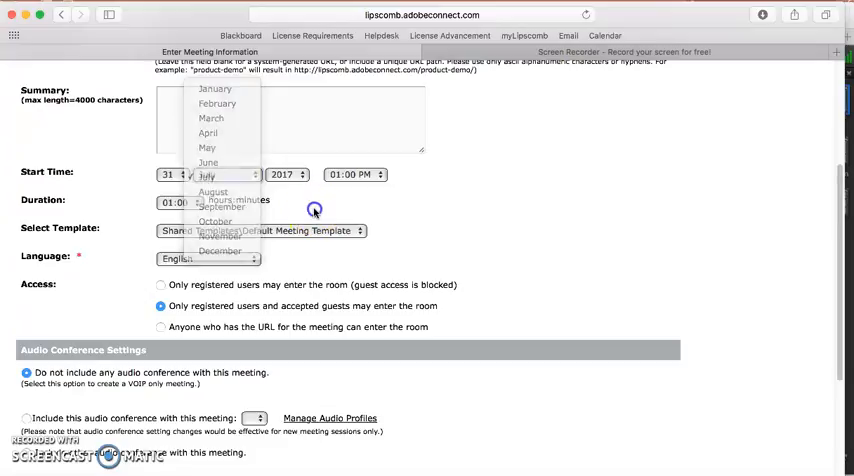
left_click(206, 176)
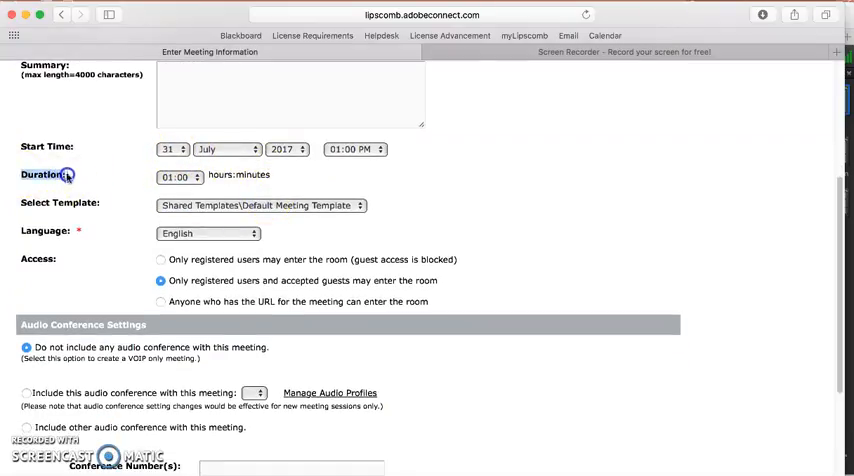
mouse_move(90, 178)
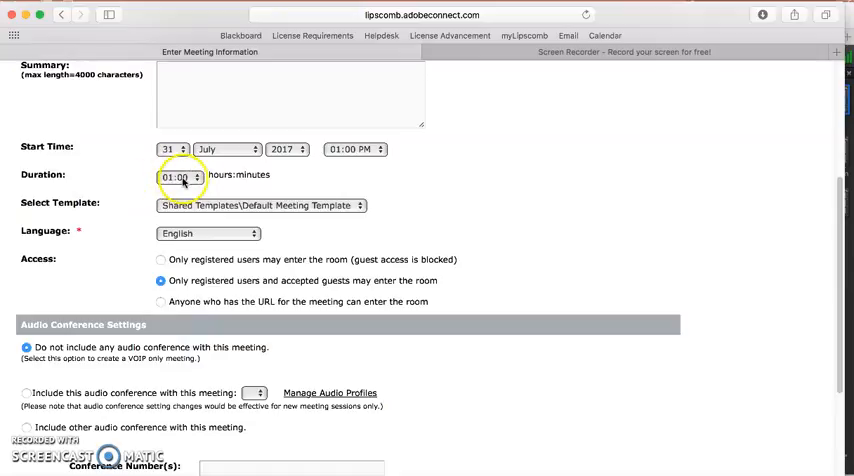
mouse_move(210, 178)
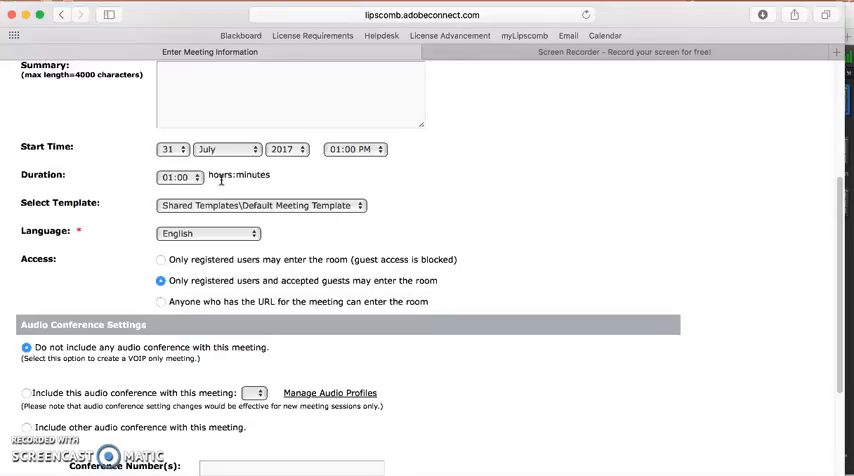
left_click(180, 177)
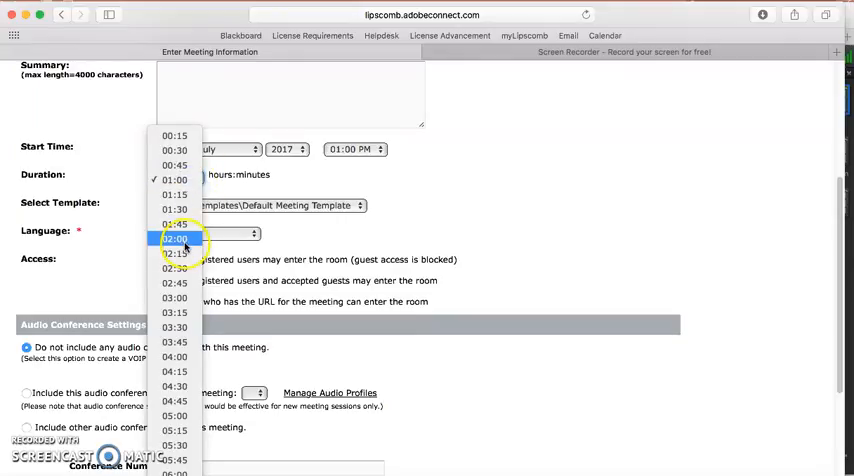
left_click(174, 238)
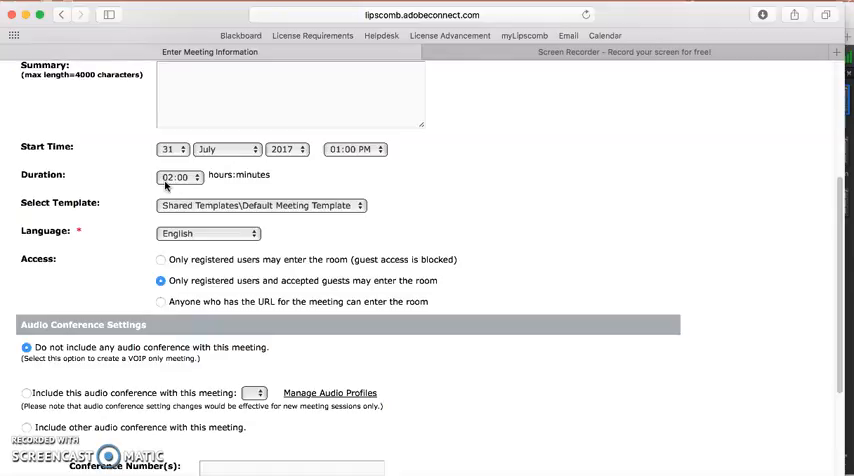
mouse_move(70, 203)
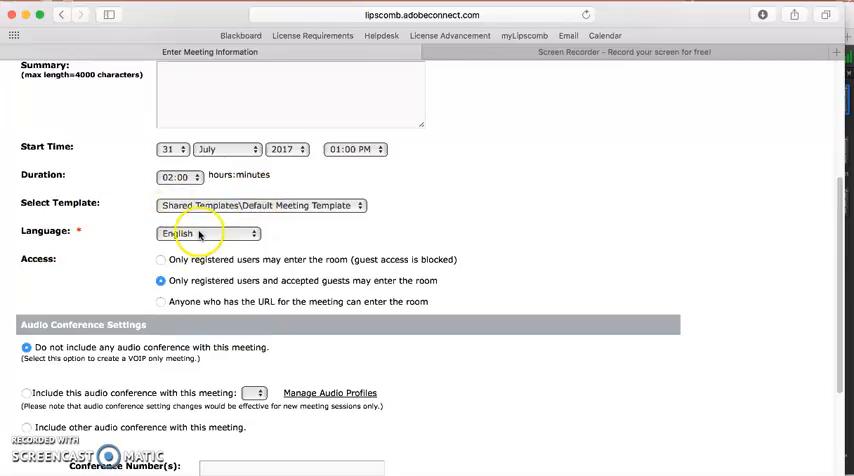
Set Access to 'Anyone who has the URL for the meeting can enter the room'
scroll("down", 3)
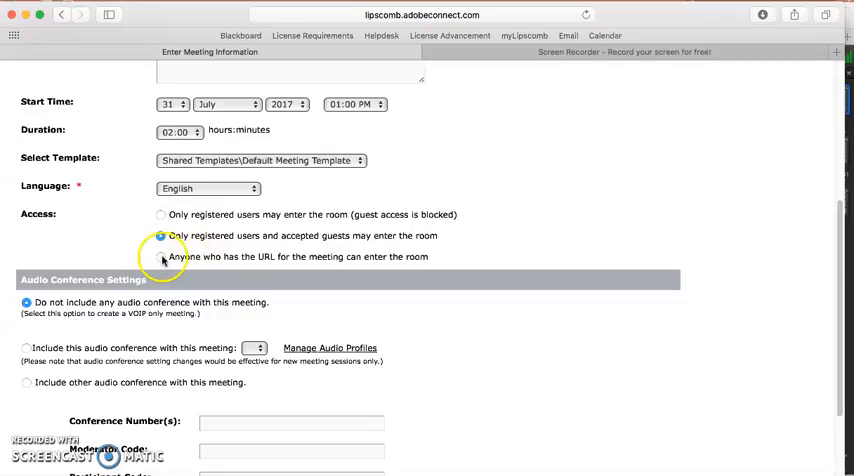
left_click(161, 256)
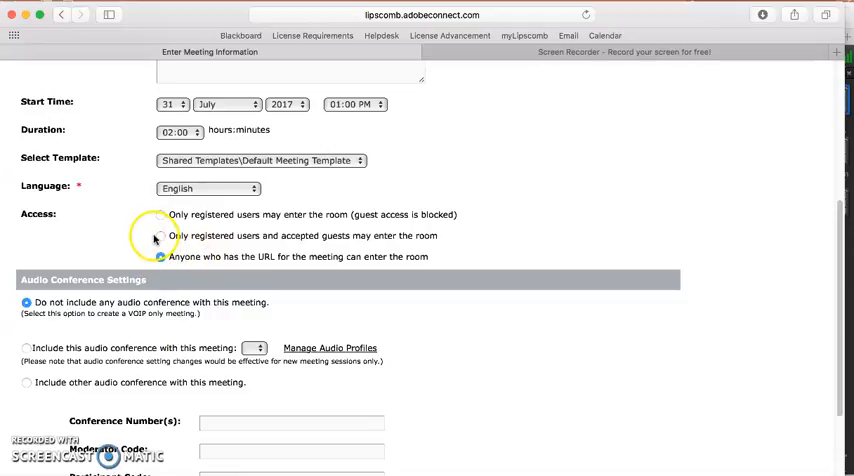
left_click(160, 235)
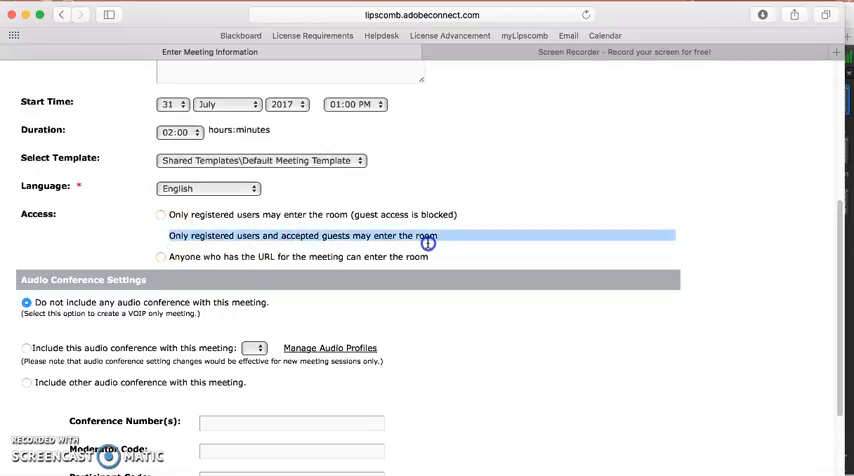
left_click(160, 235)
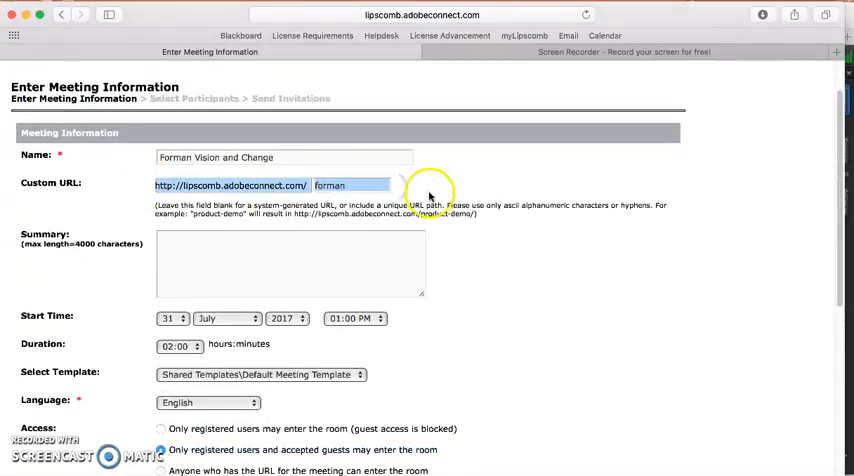
scroll("down", 3)
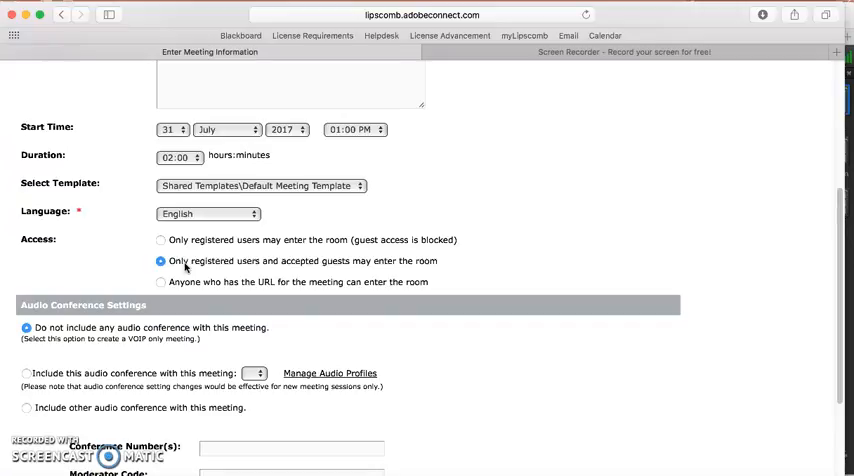
mouse_move(180, 266)
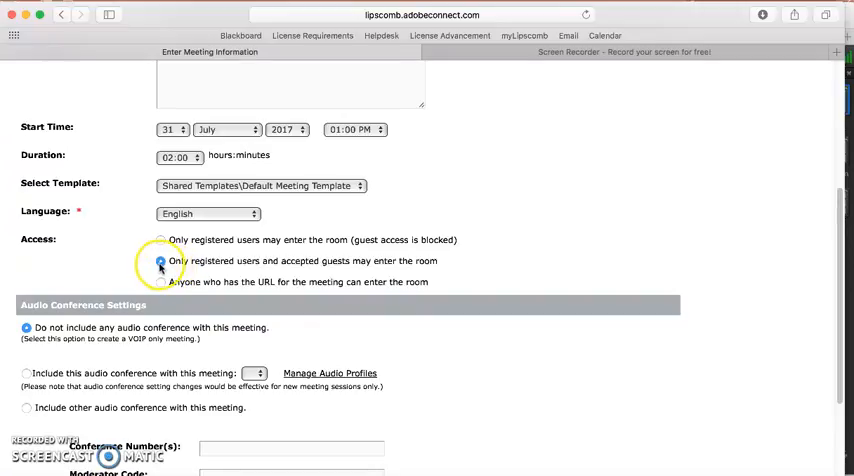
left_click(160, 281)
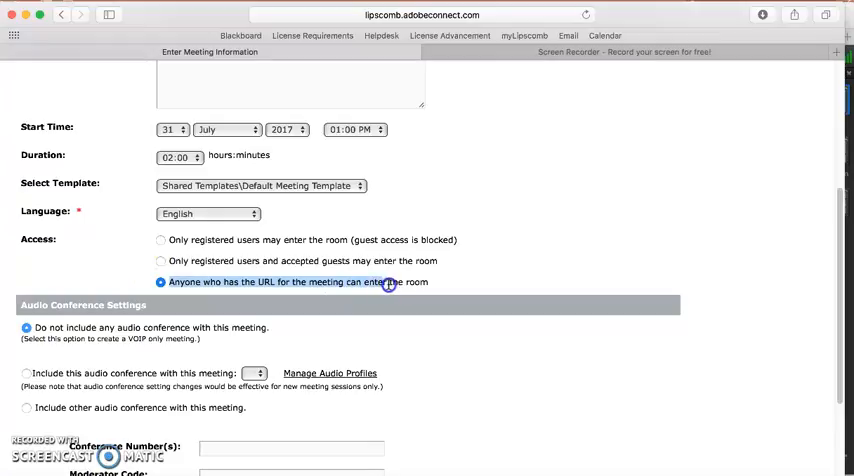
scroll("up", 3)
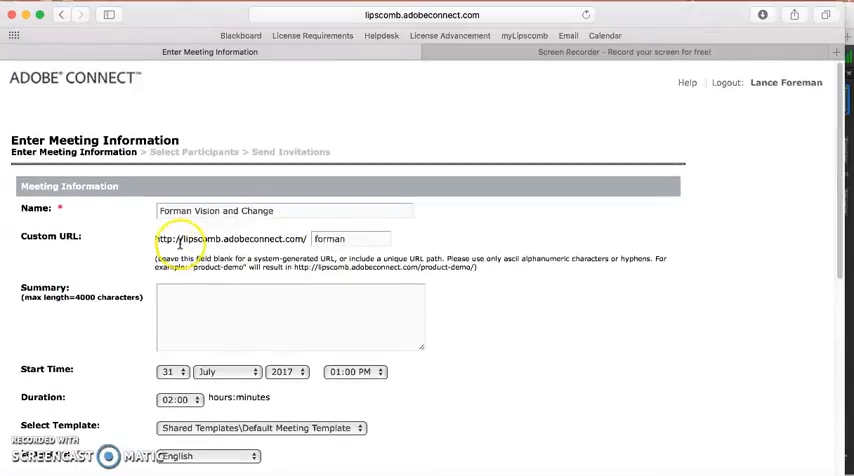
mouse_move(476, 291)
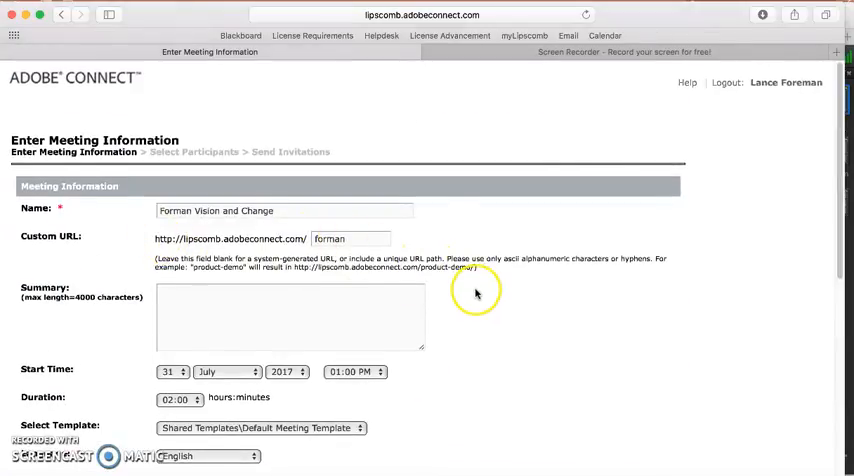
scroll("down", 3)
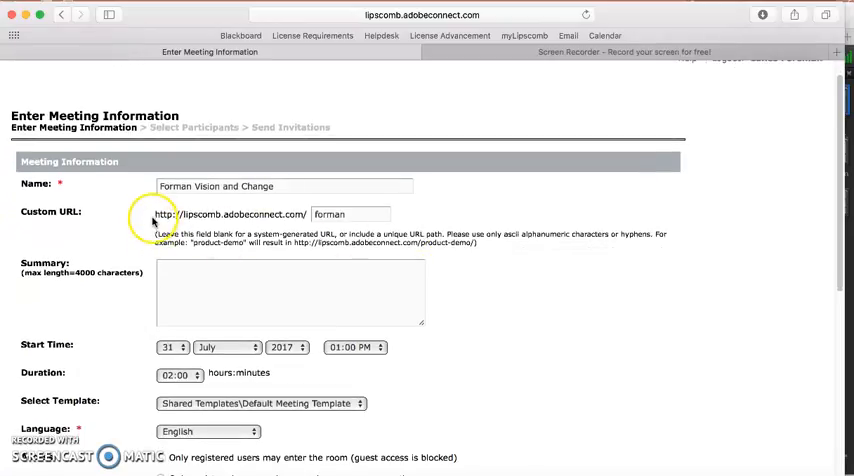
double_click(232, 214)
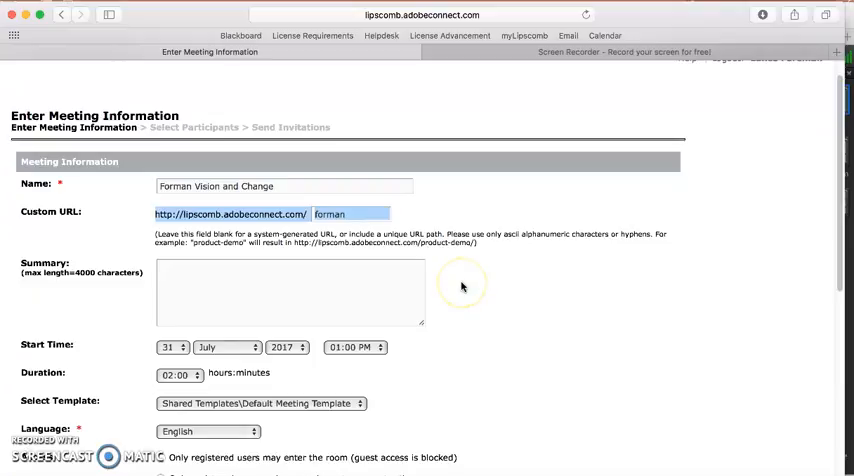
scroll("down", 3)
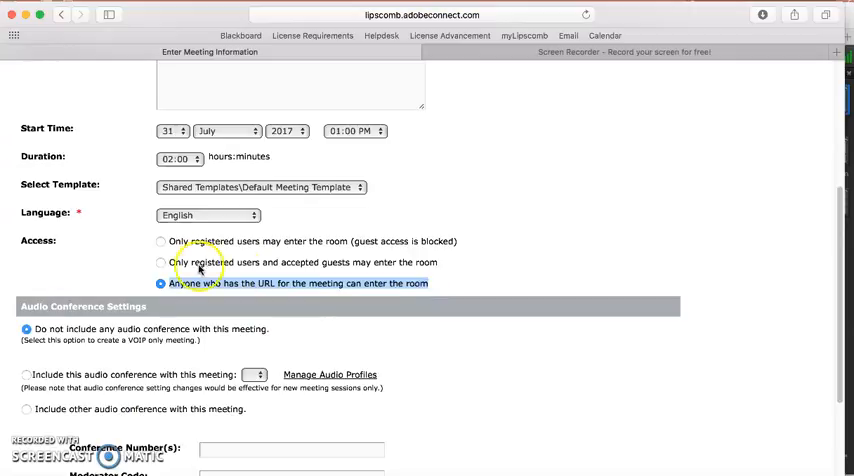
left_click(160, 262)
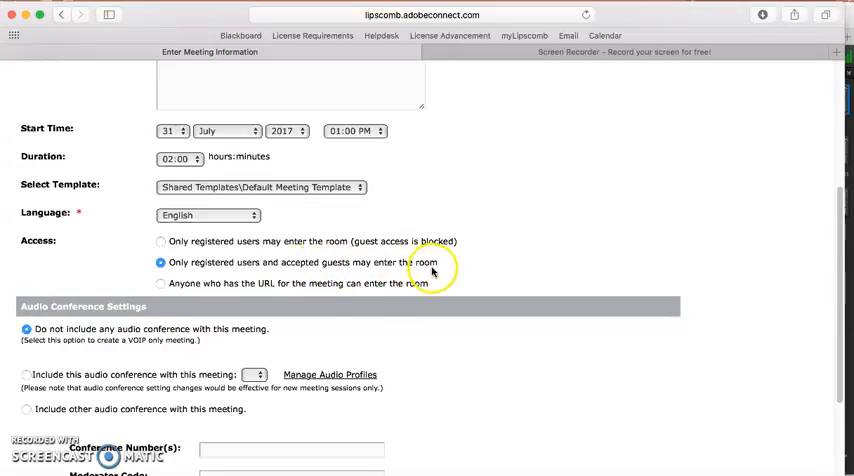
mouse_move(418, 271)
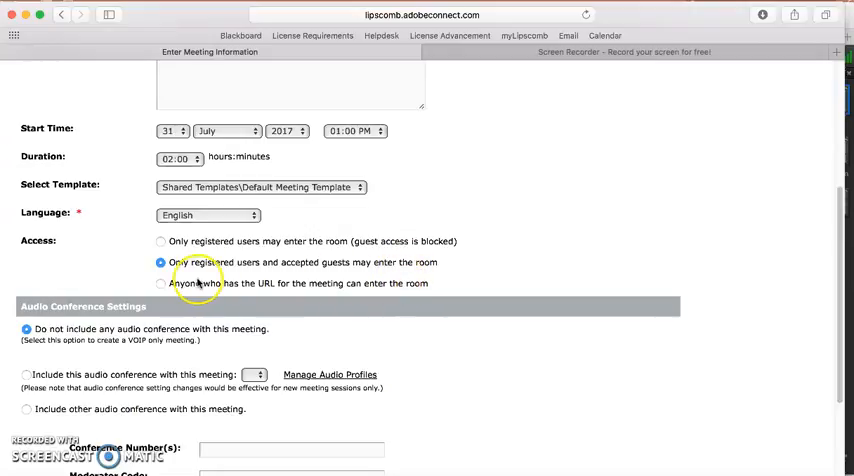
left_click(160, 283)
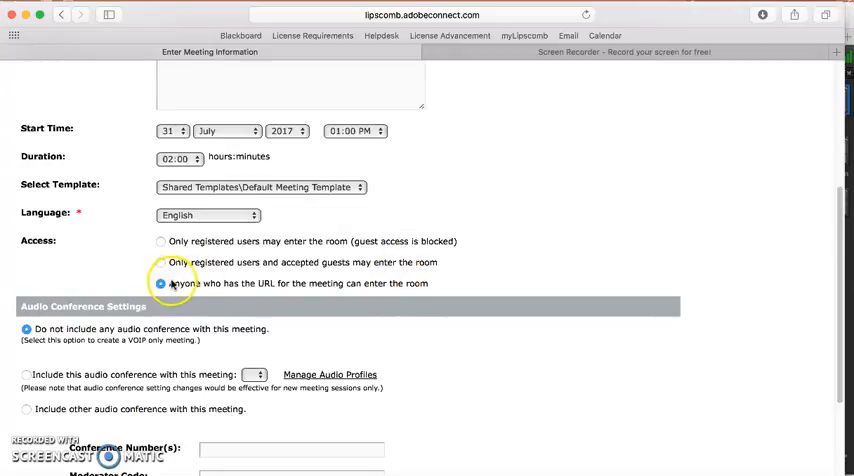
scroll("down", 3)
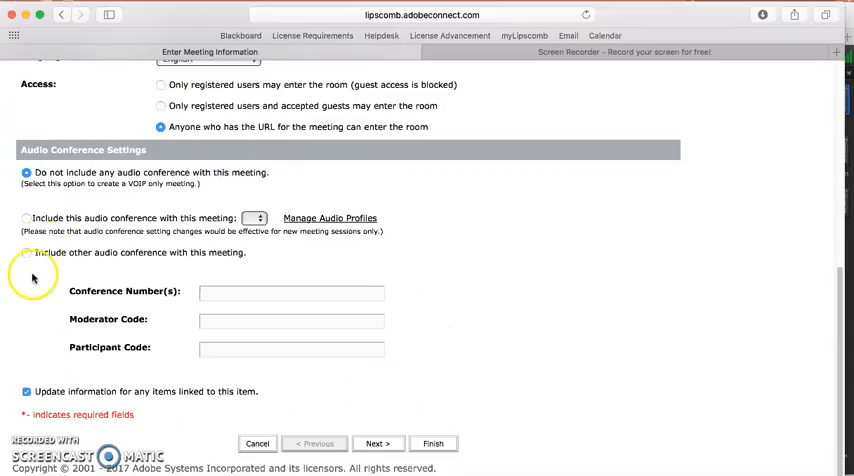
mouse_move(349, 278)
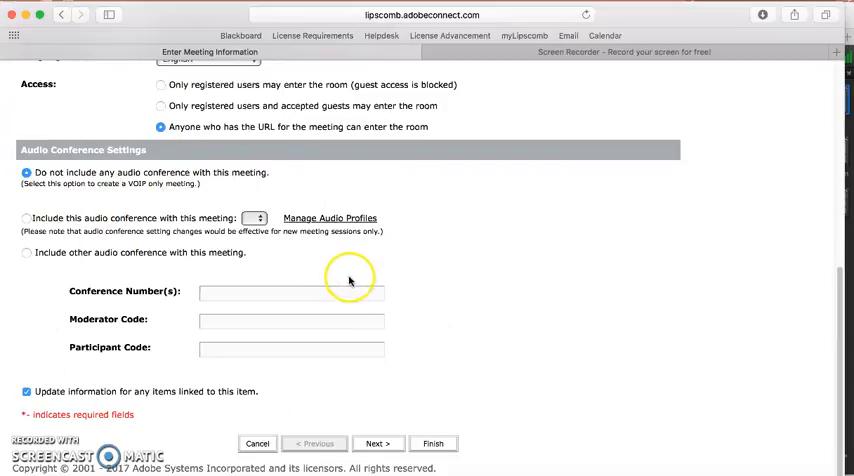
mouse_move(492, 428)
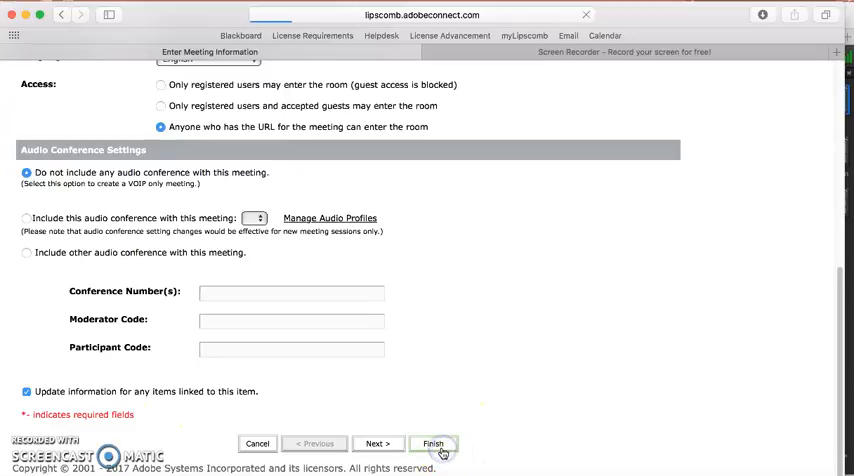
Finish the Enter Meeting Information page to create the meeting room
left_click(433, 443)
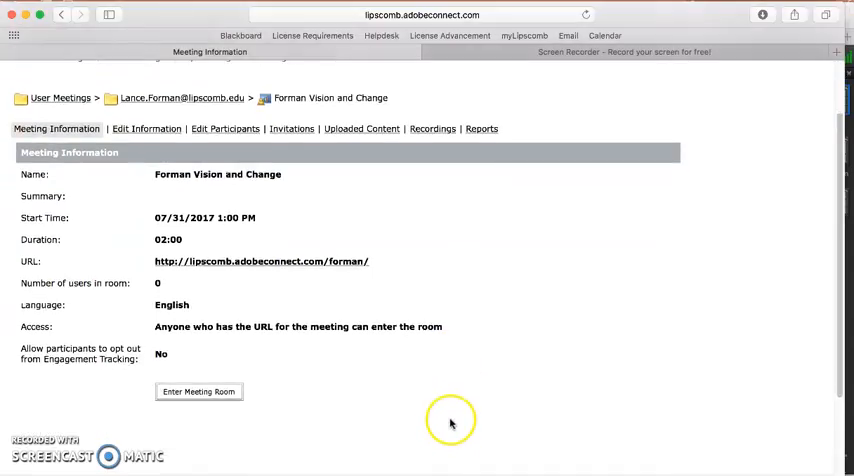
mouse_move(100, 244)
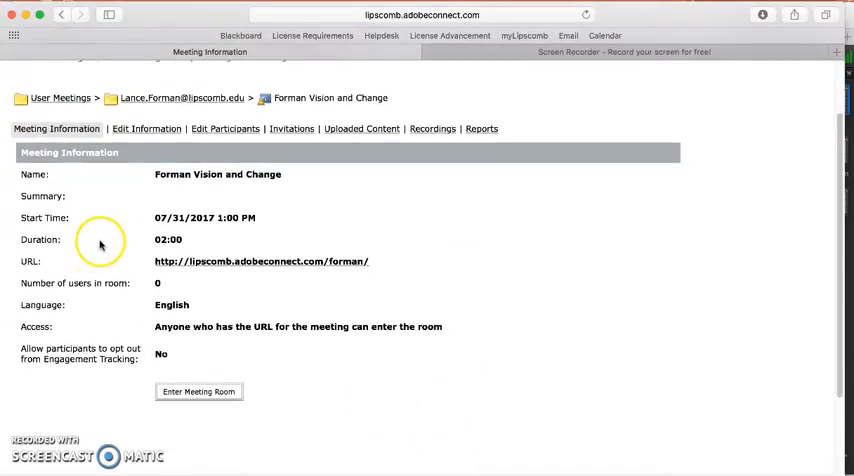
Copy the new meeting's URL with Copy Link and head back to Home
double_click(218, 174)
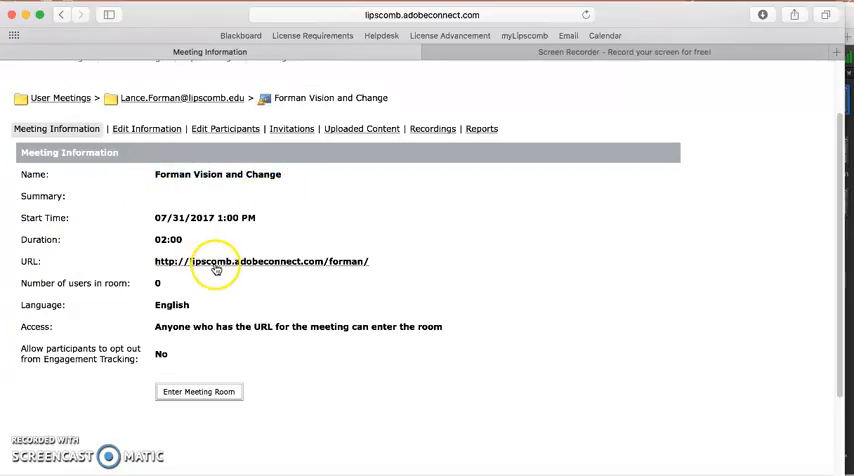
right_click(216, 261)
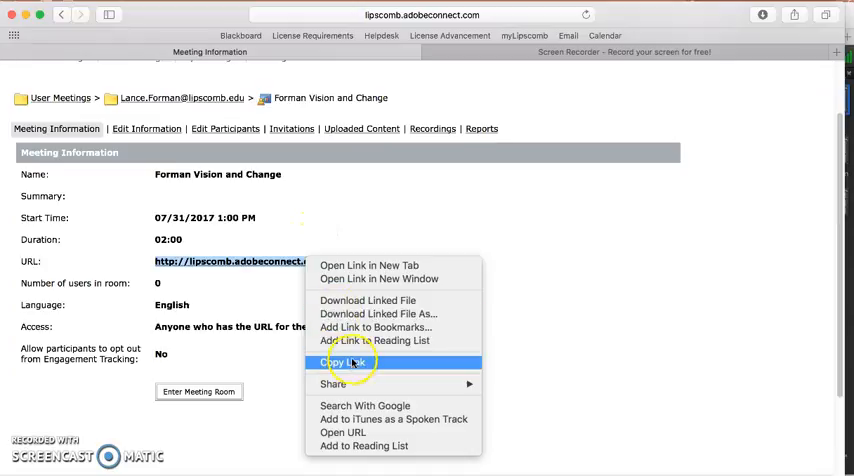
left_click(345, 362)
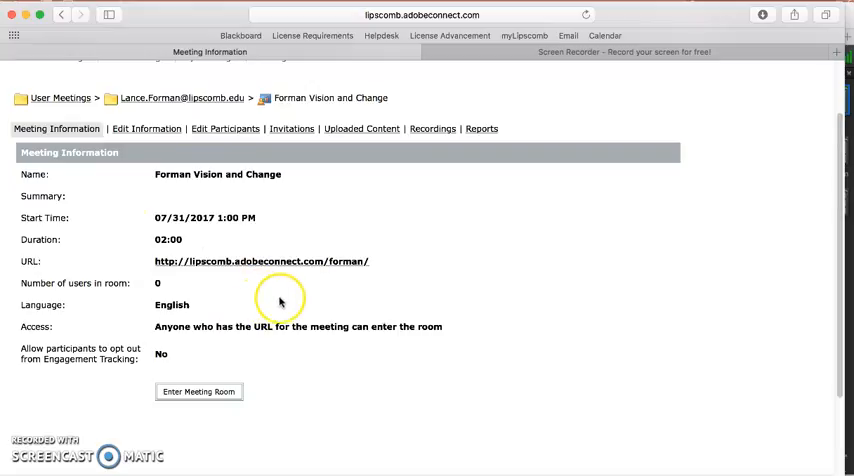
right_click(199, 391)
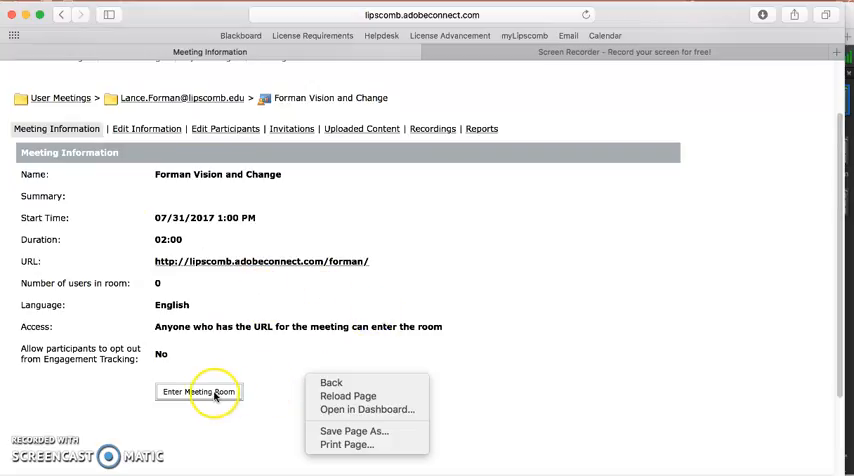
left_click(199, 391)
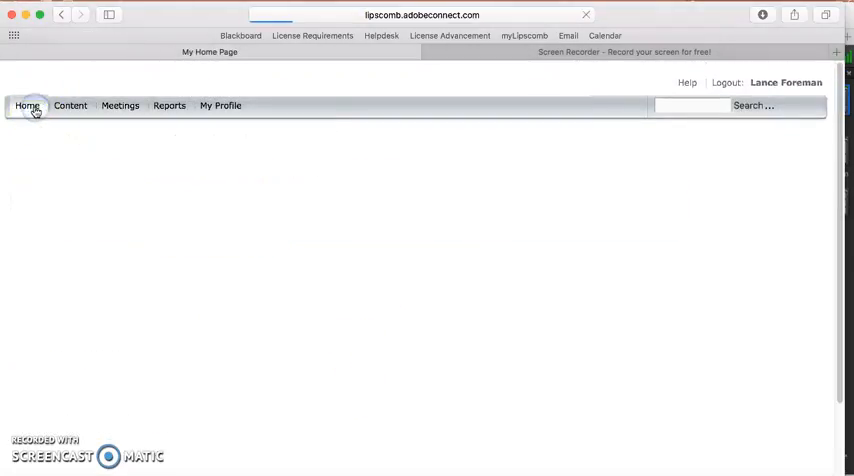
View the Forman Vision and Change overview in My Meetings, then reload Home
left_click(27, 105)
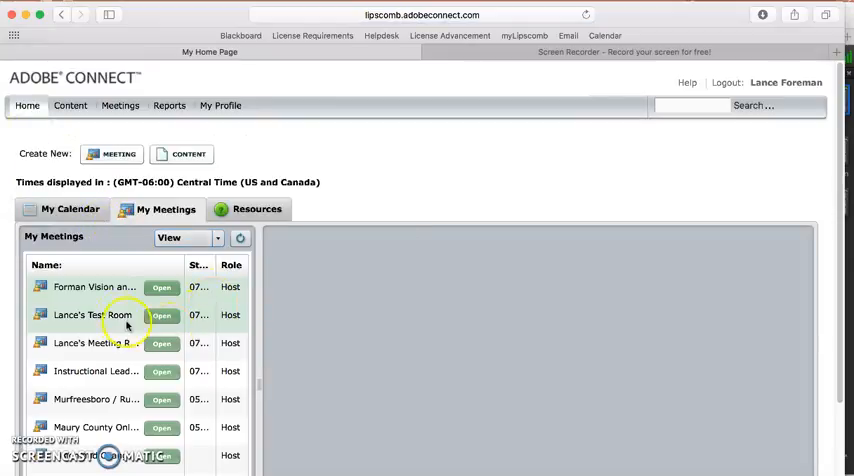
left_click(94, 287)
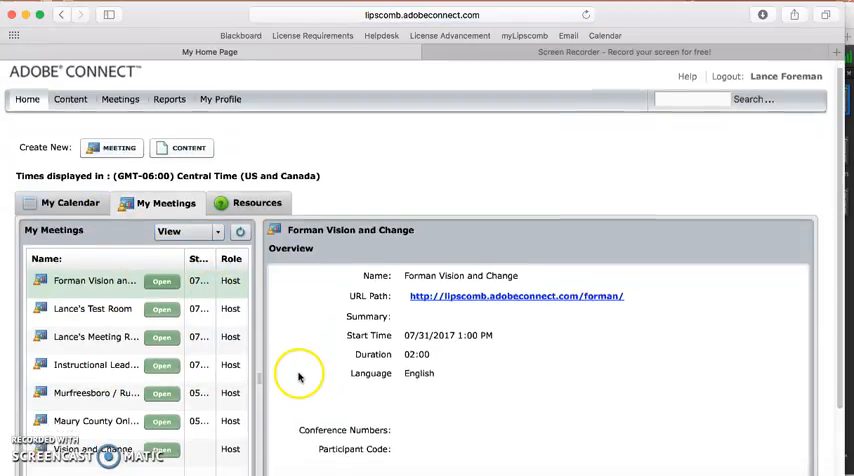
scroll("down", 3)
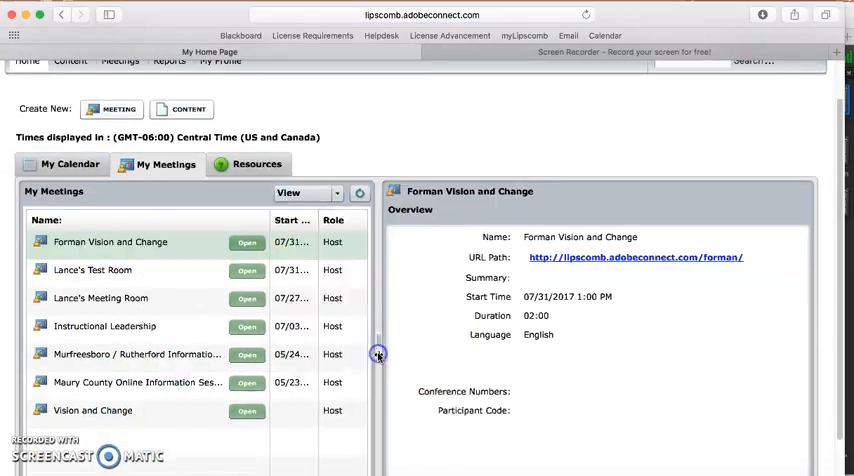
mouse_move(168, 254)
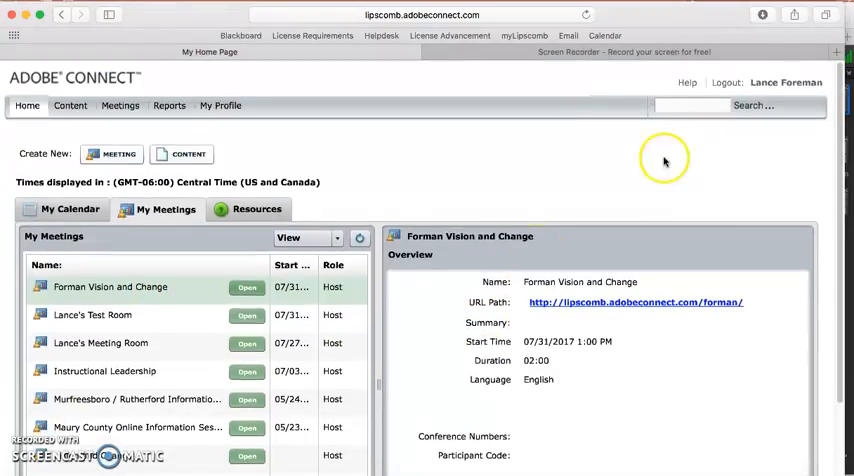
mouse_move(593, 172)
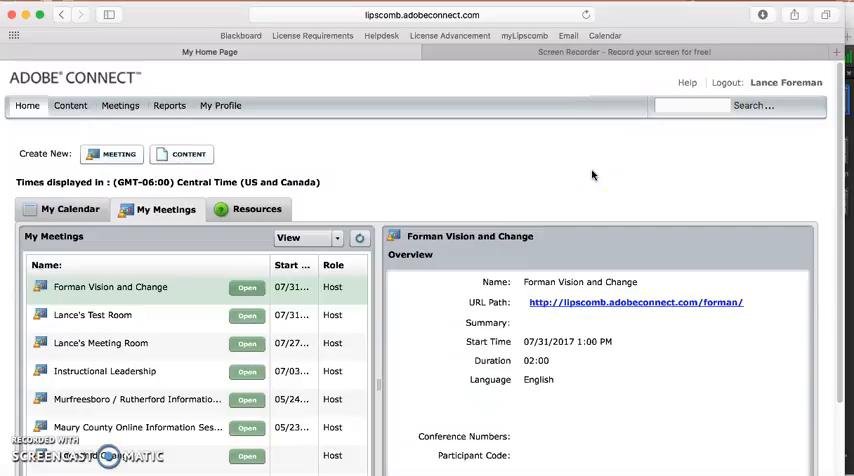
mouse_move(442, 173)
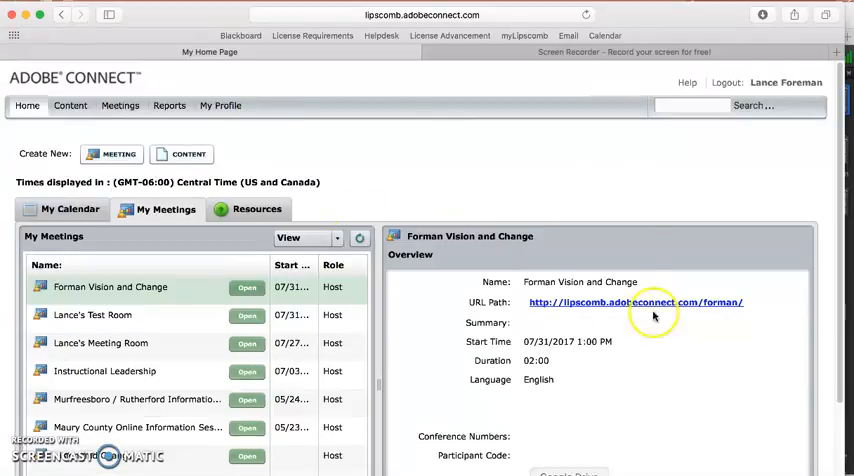
left_click(27, 105)
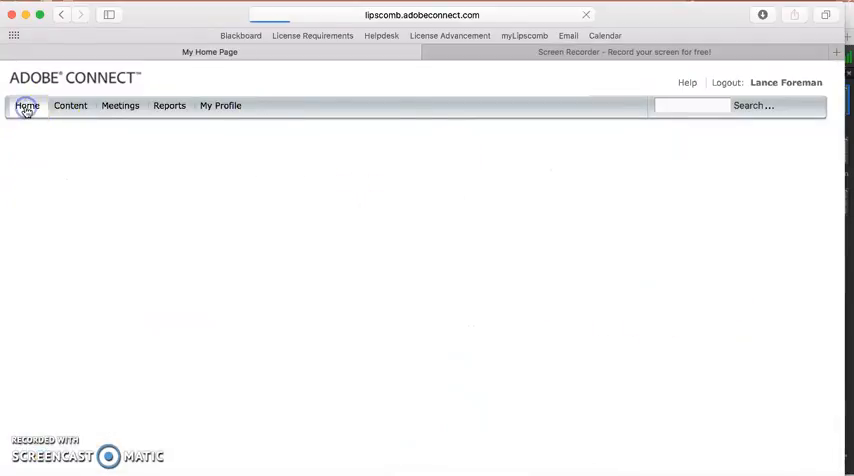
Reload Home and reopen the Forman Vision and Change meeting overview
left_click(27, 105)
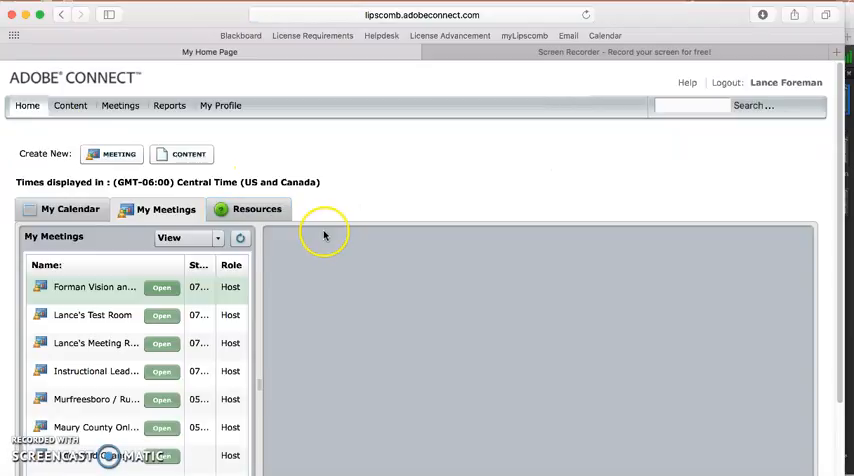
left_click(94, 287)
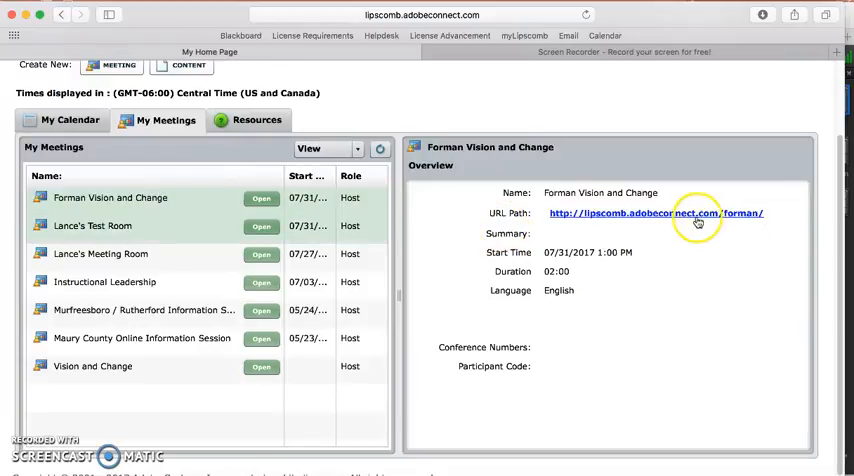
mouse_move(185, 241)
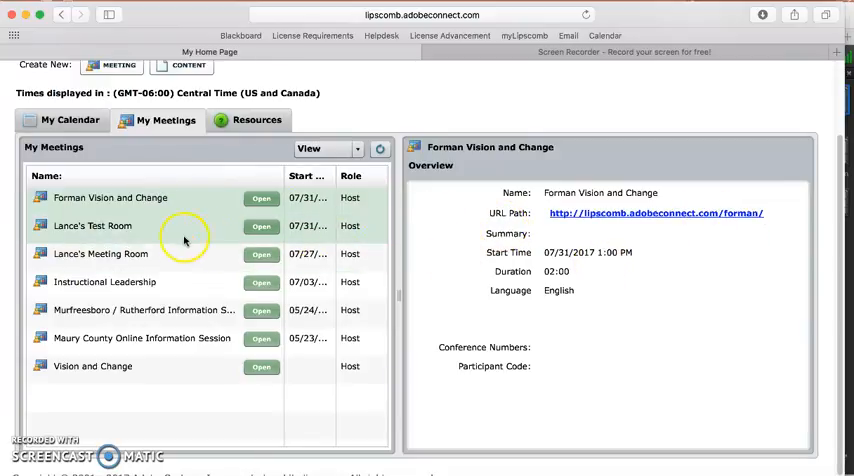
mouse_move(165, 197)
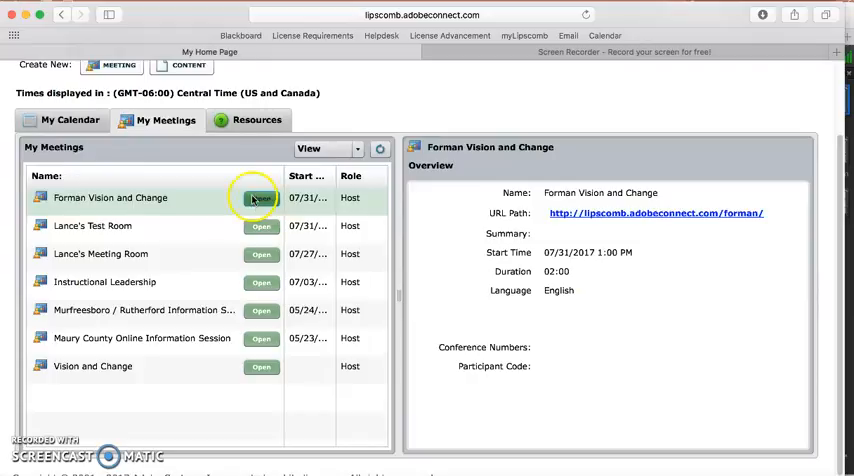
mouse_move(340, 210)
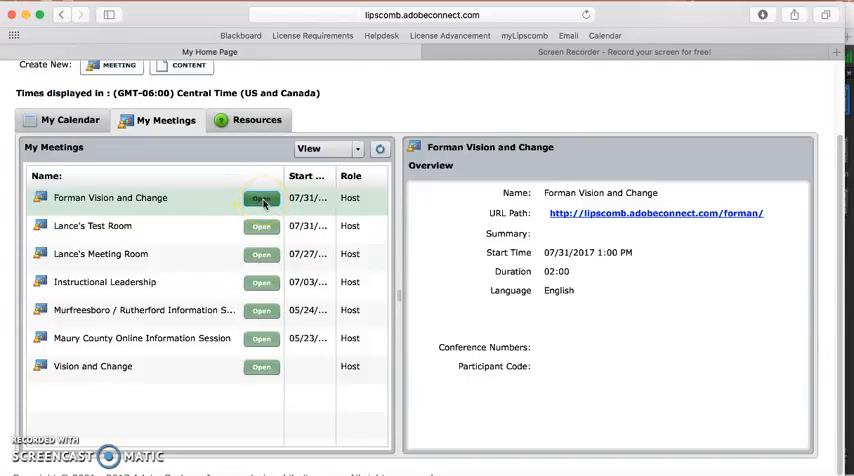
mouse_move(473, 207)
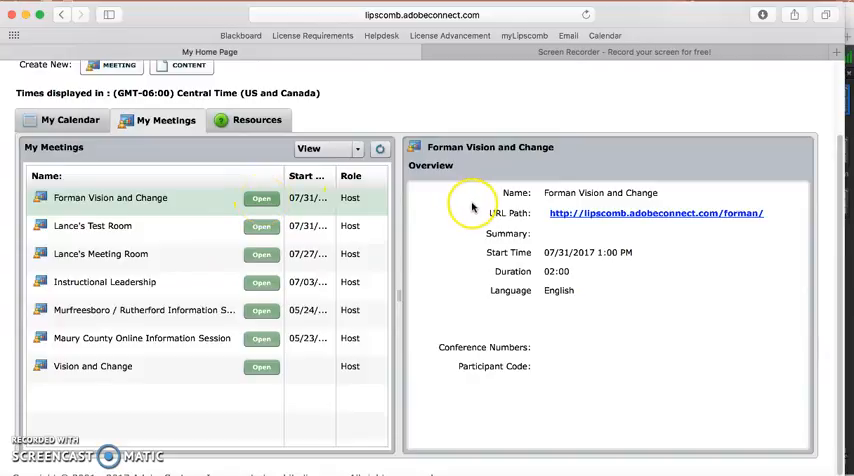